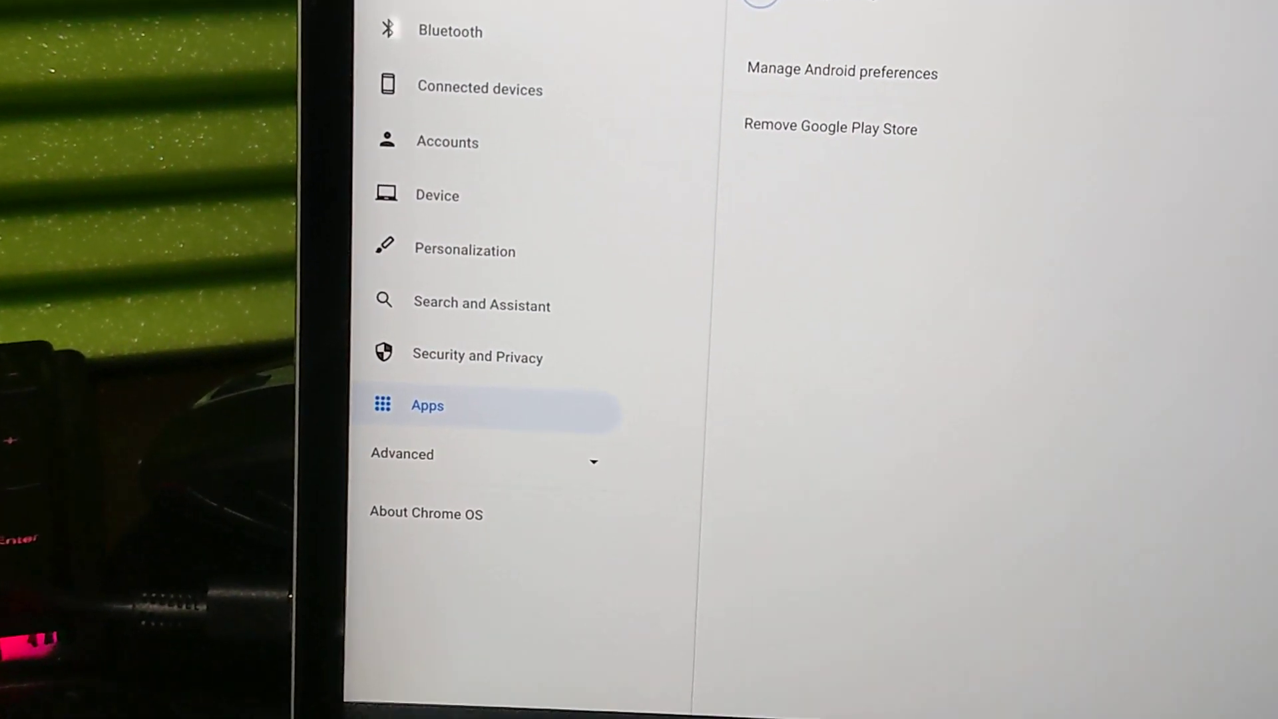
Show the About Chrome OS page listing version 94.0.4606.104 (Official Build, 32-bit)
{"action": "left_click", "coordinate": [426, 513]}
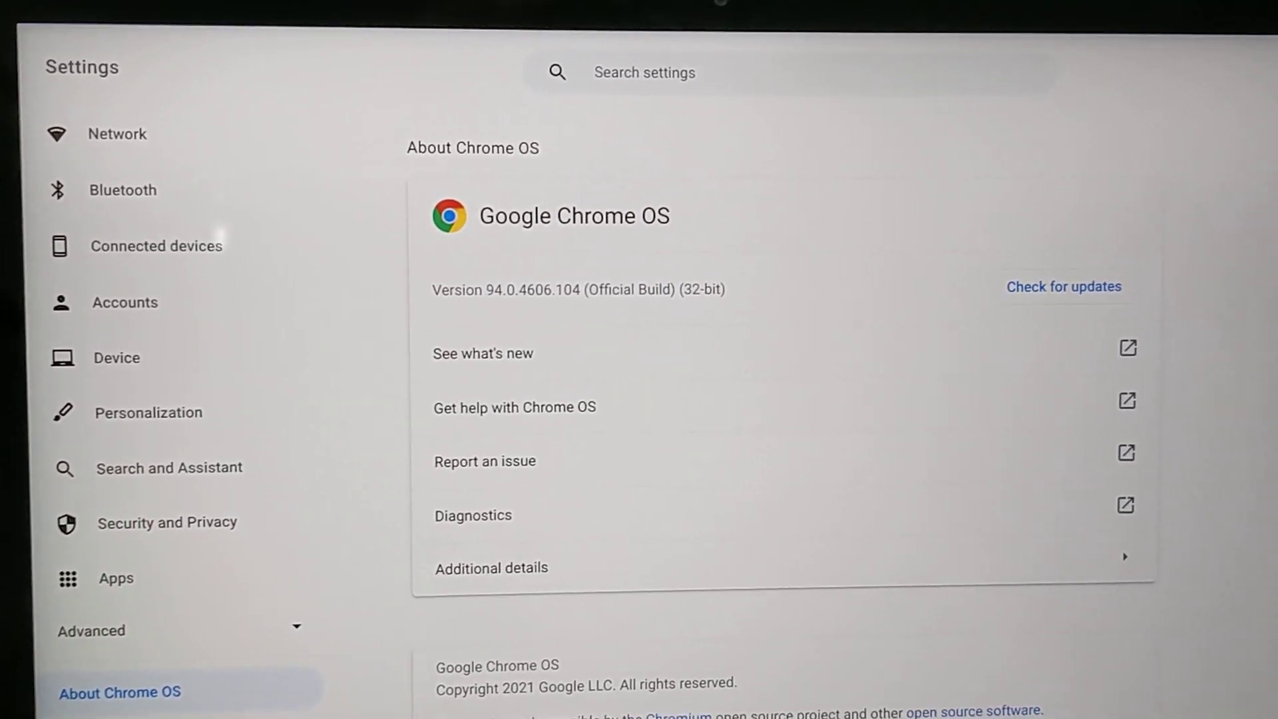
Scroll the MTG Arena Home tab past the Innistrad: Midnight Hunt banner and Play button
{"action": "scroll", "scroll_direction": "down", "scroll_amount": 3}
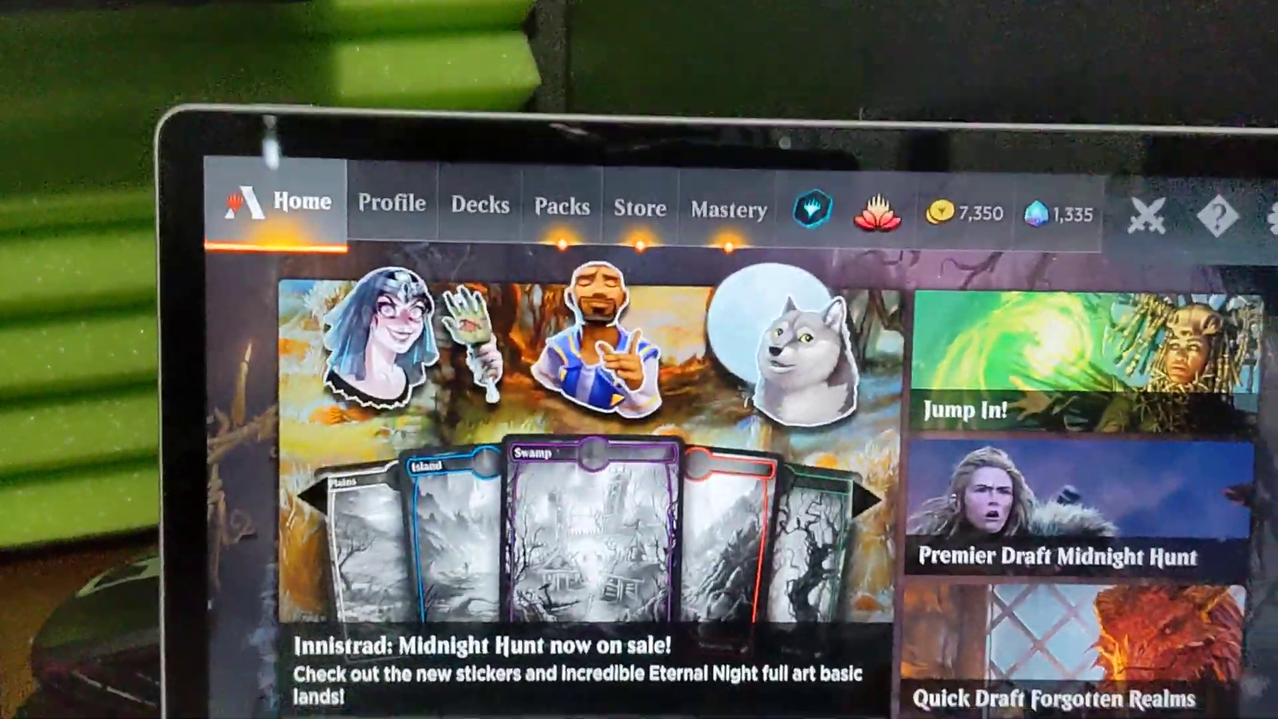
{"action": "scroll", "scroll_direction": "down", "scroll_amount": 3}
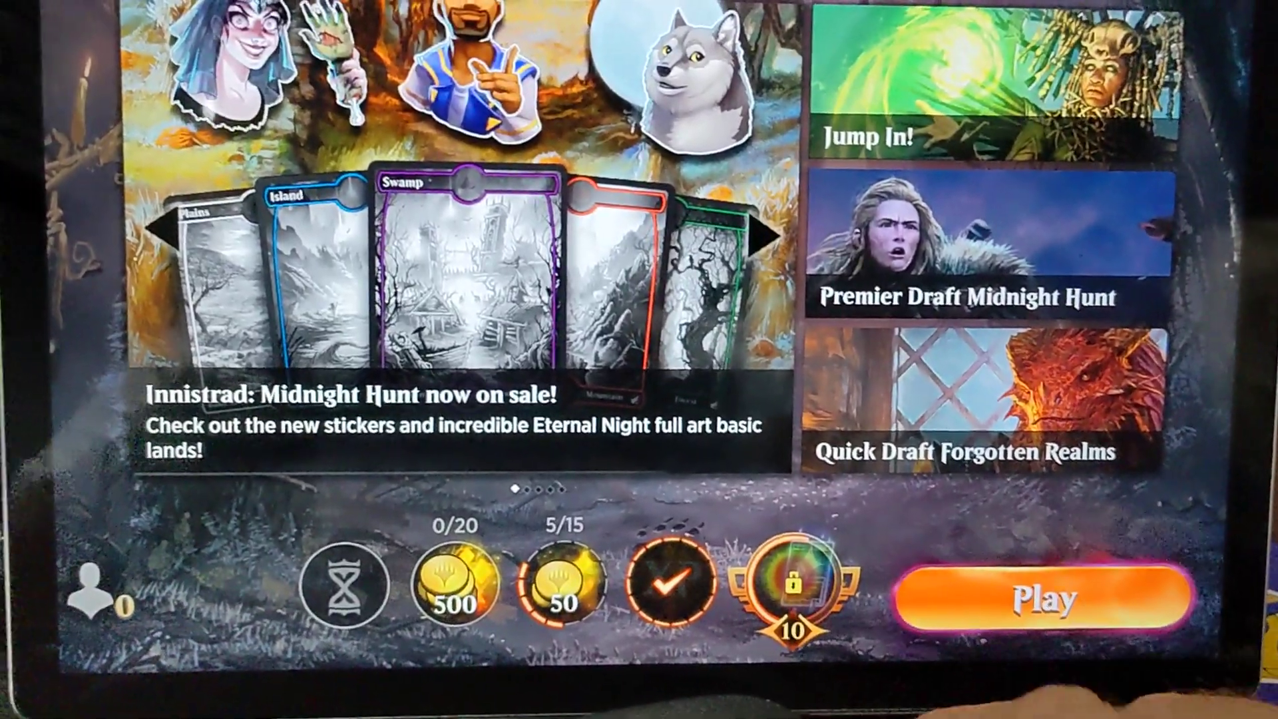